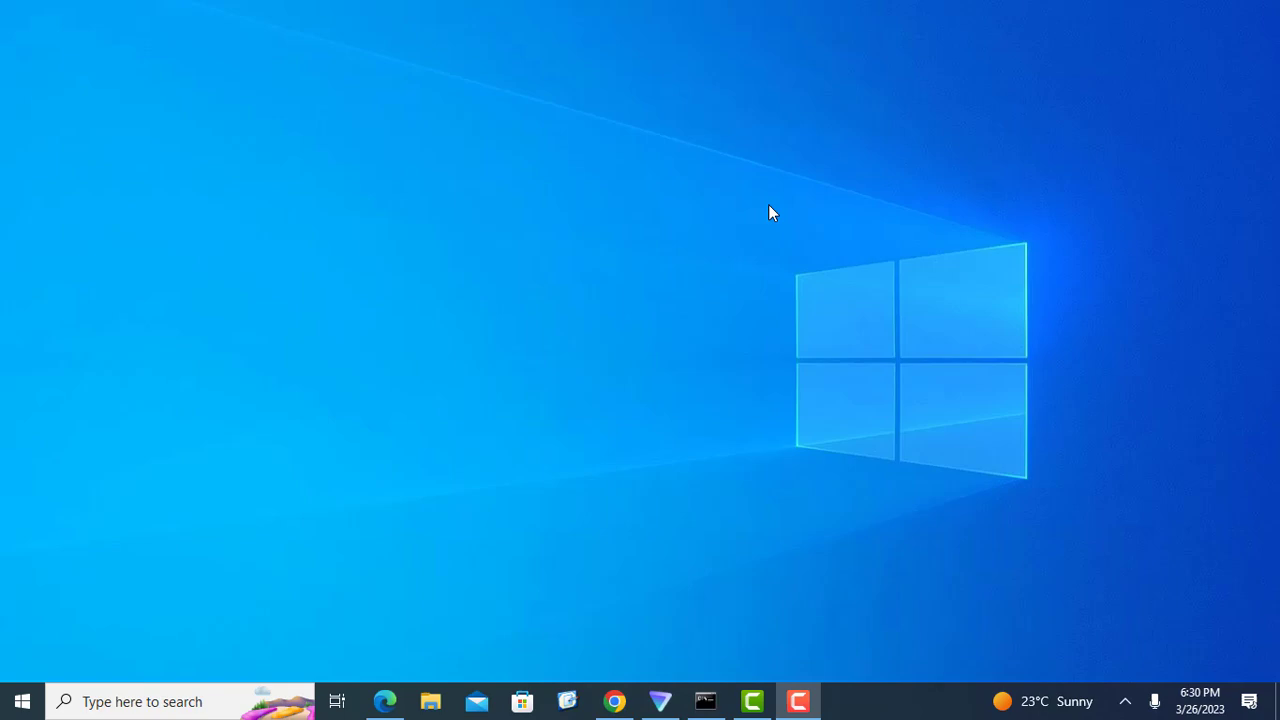
mouse_move(284, 172)
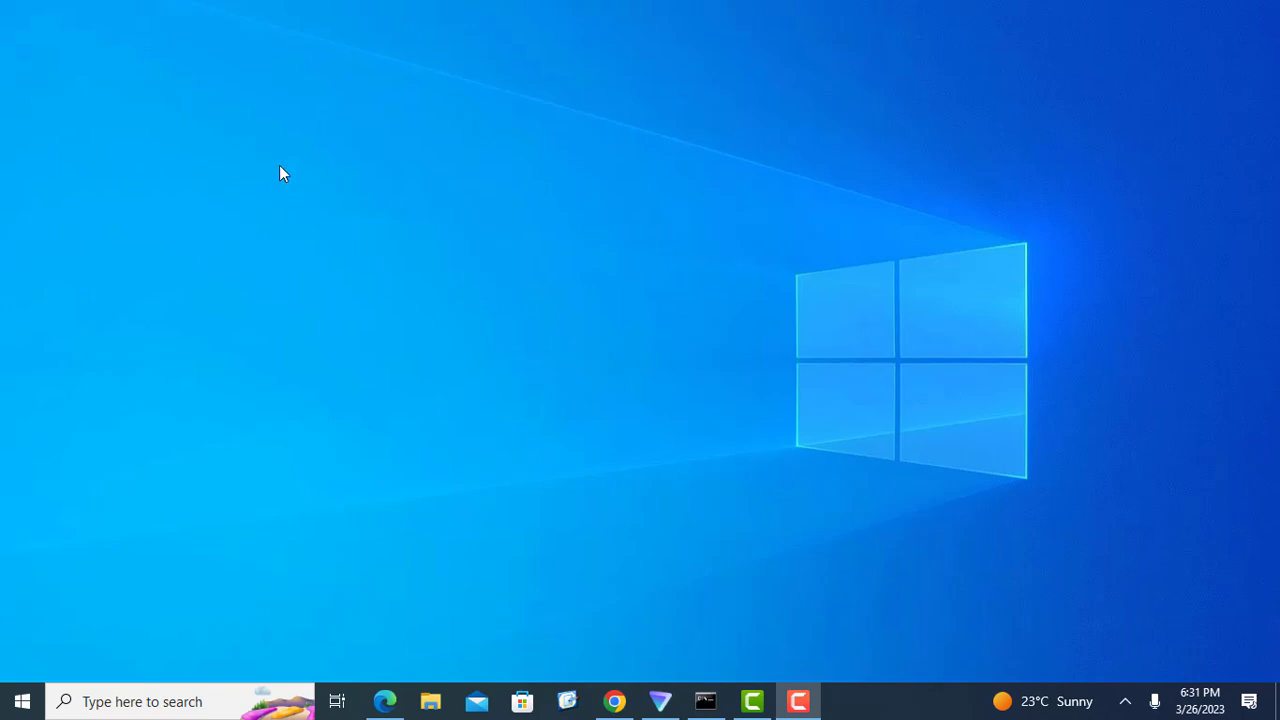
mouse_move(590, 192)
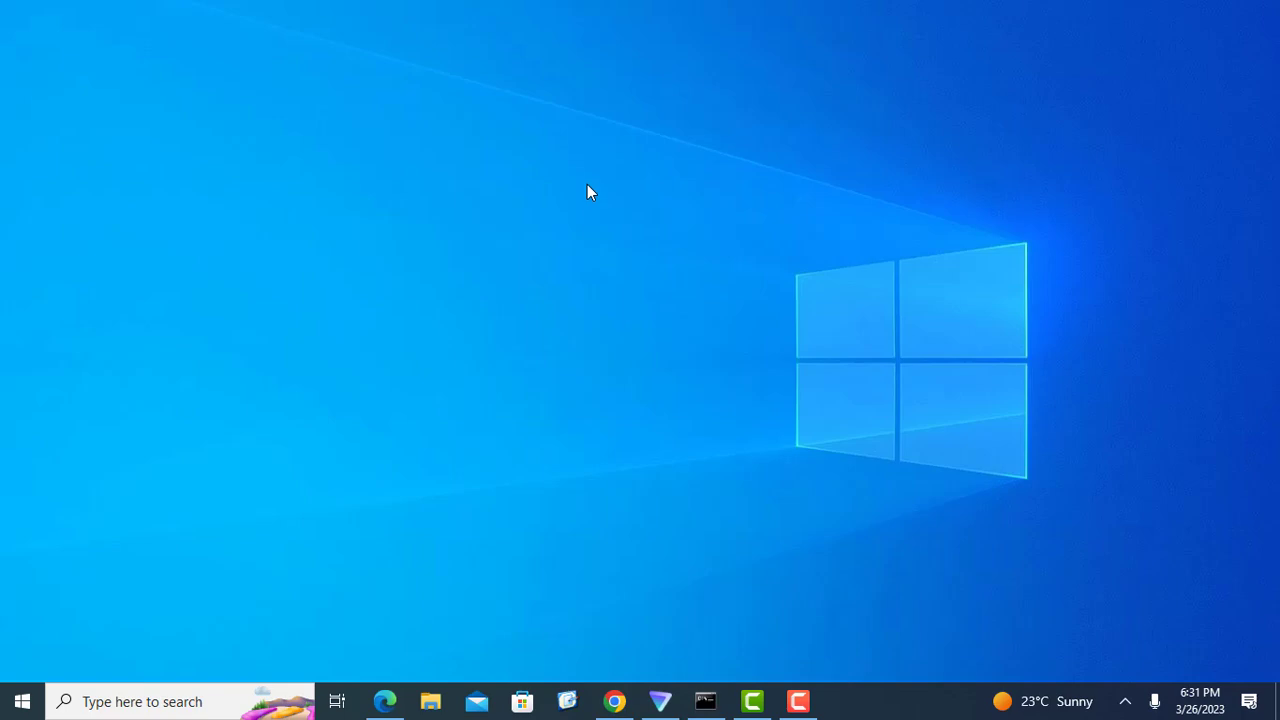
mouse_move(940, 524)
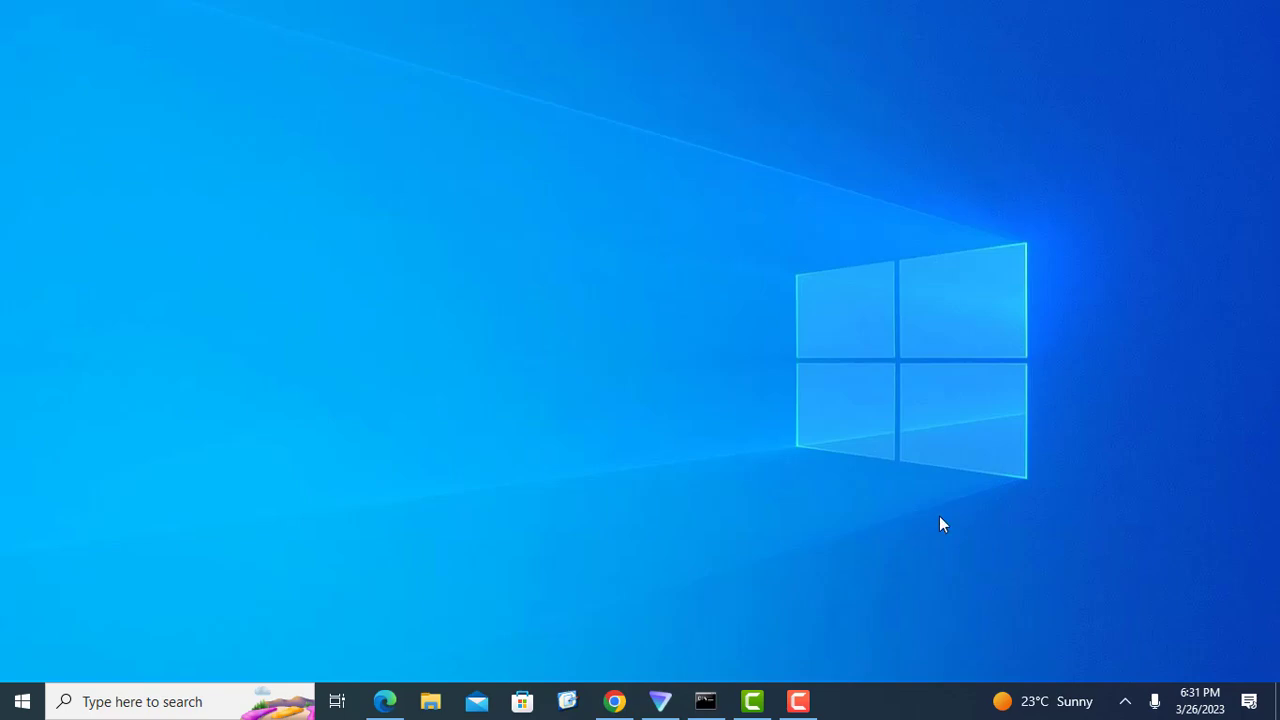
mouse_move(1124, 704)
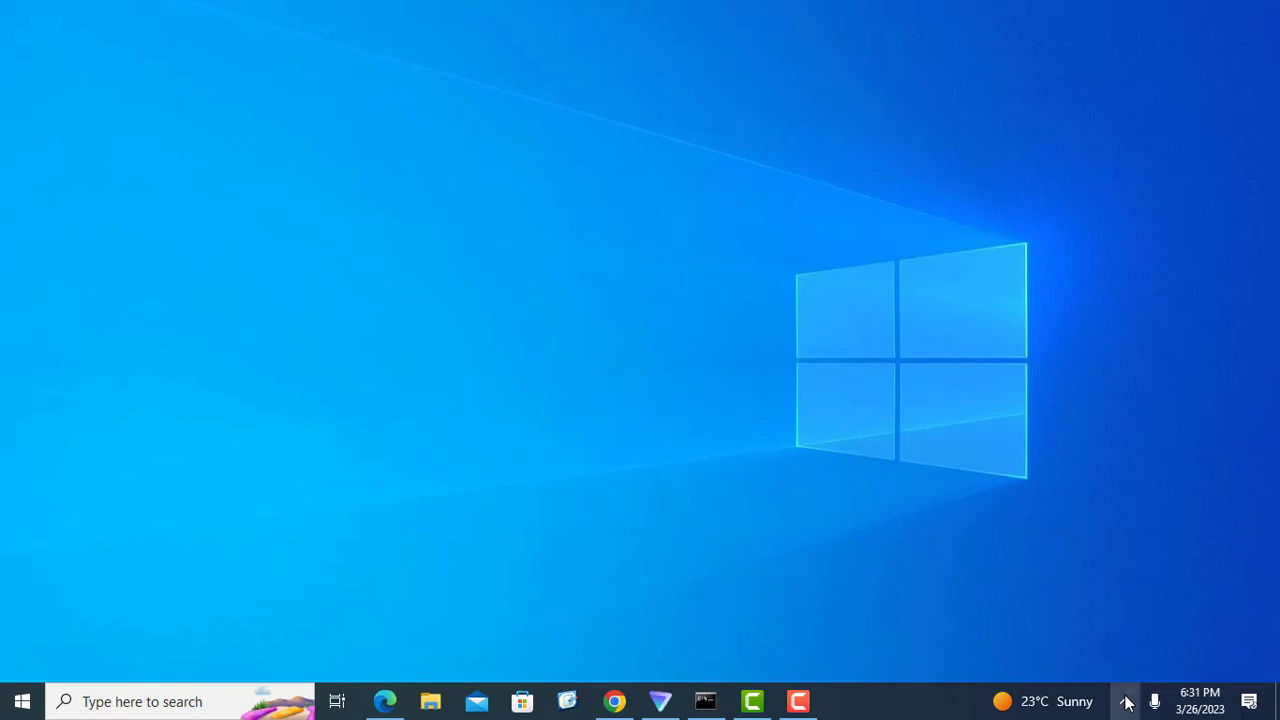
Reach OneDrive Settings via the tray icon to read storage: 1.2 GB of 5 GB (23%).
click(1124, 702)
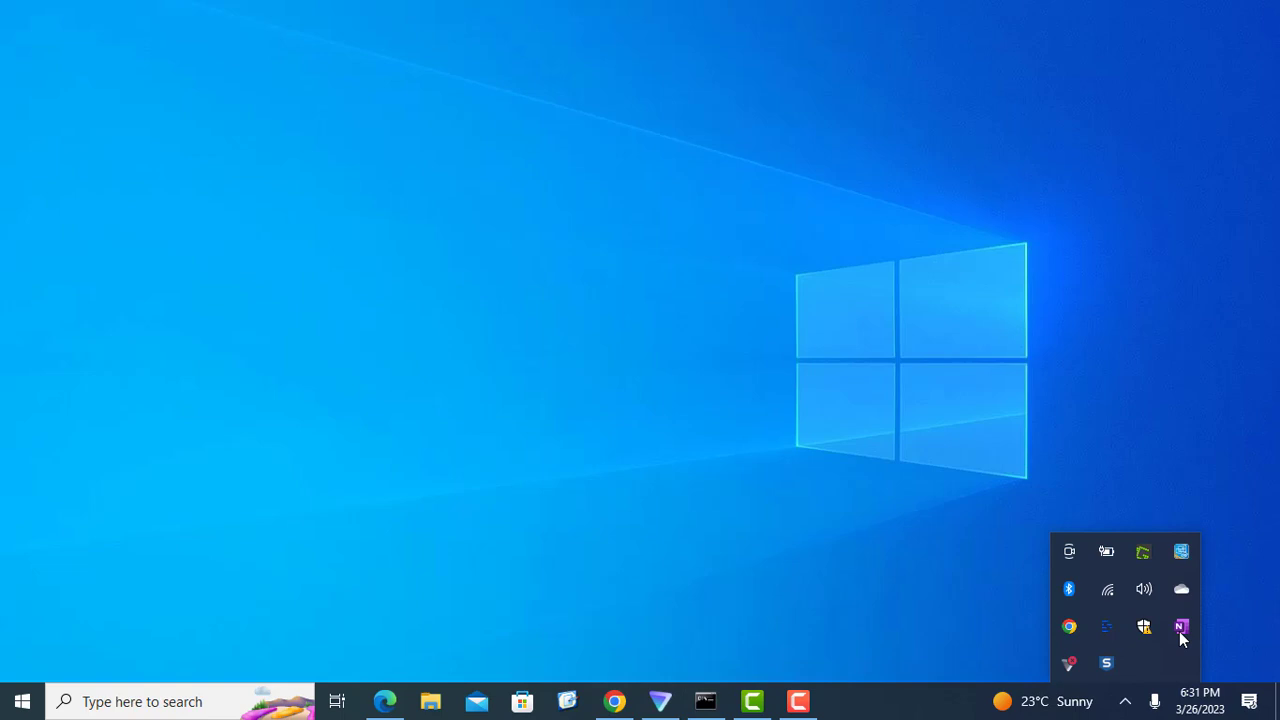
mouse_move(1180, 588)
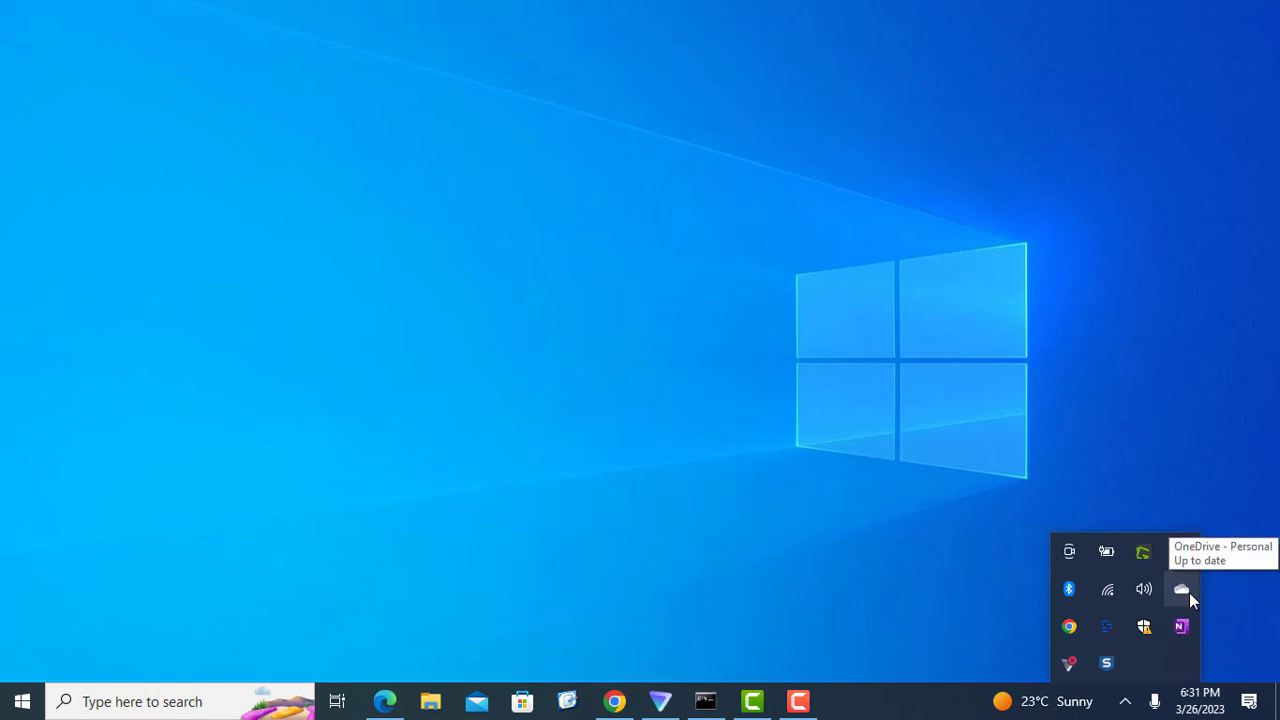
click(1180, 588)
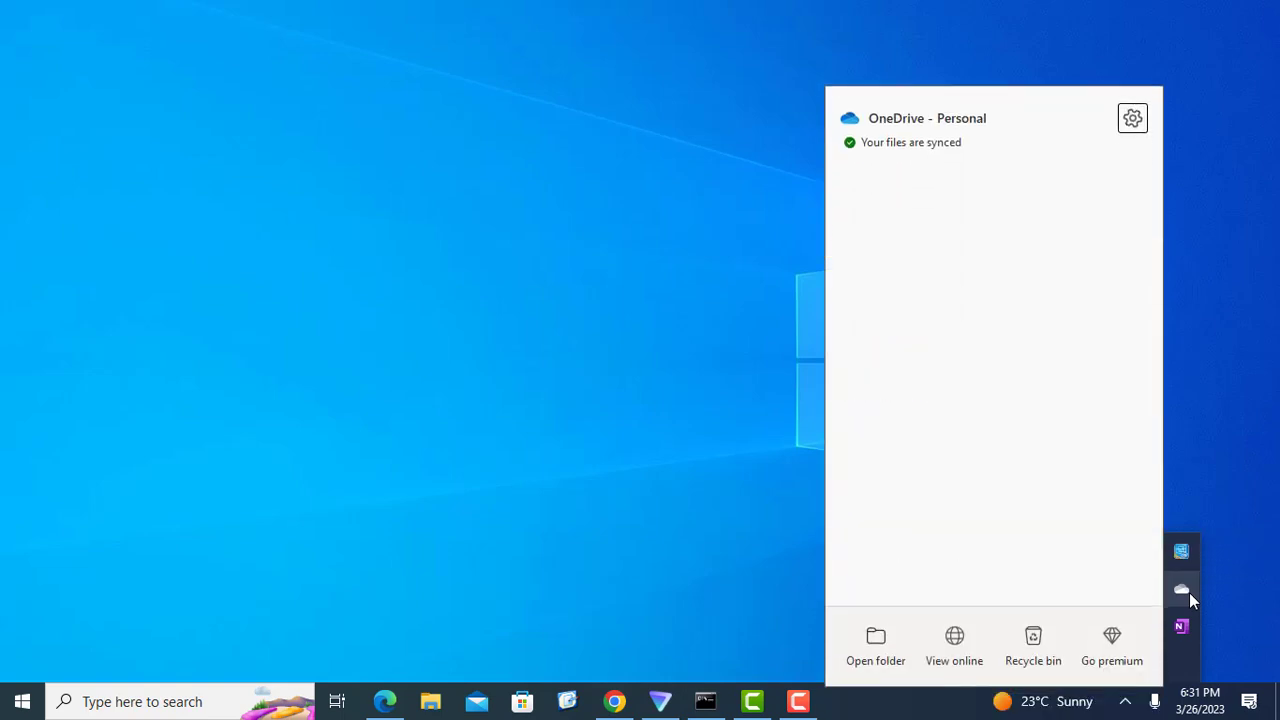
mouse_move(1132, 114)
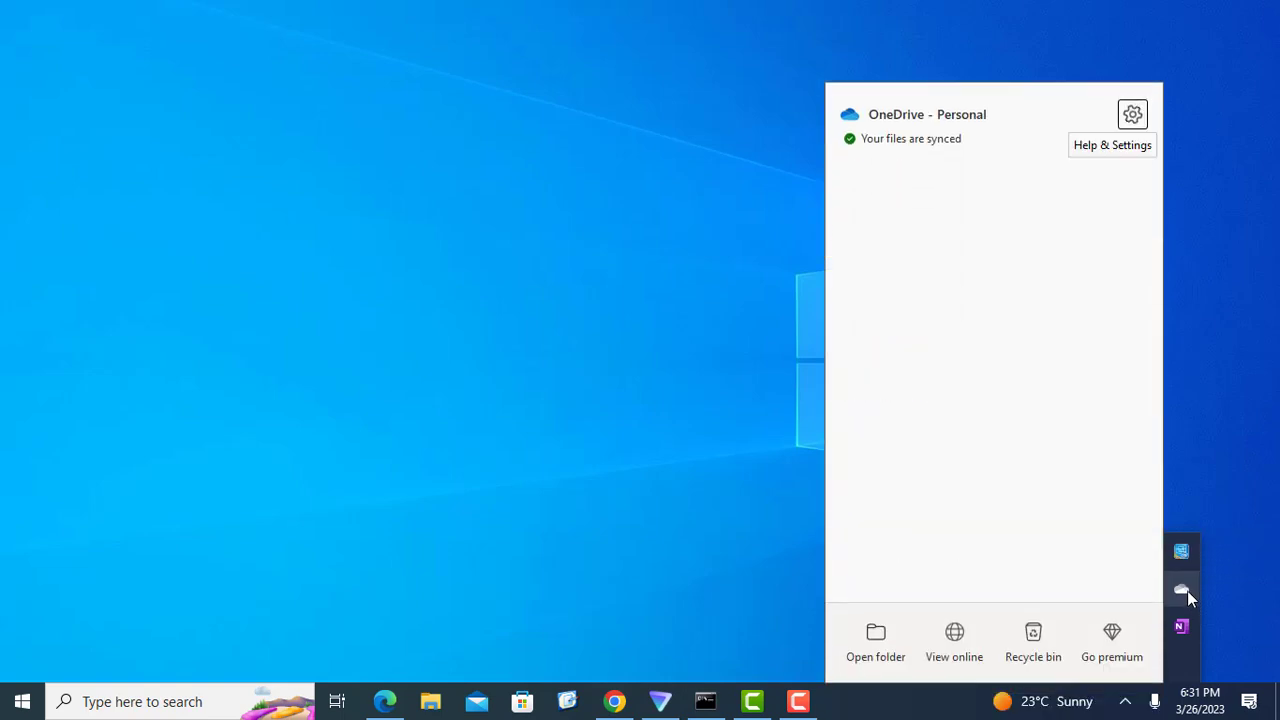
mouse_move(1128, 404)
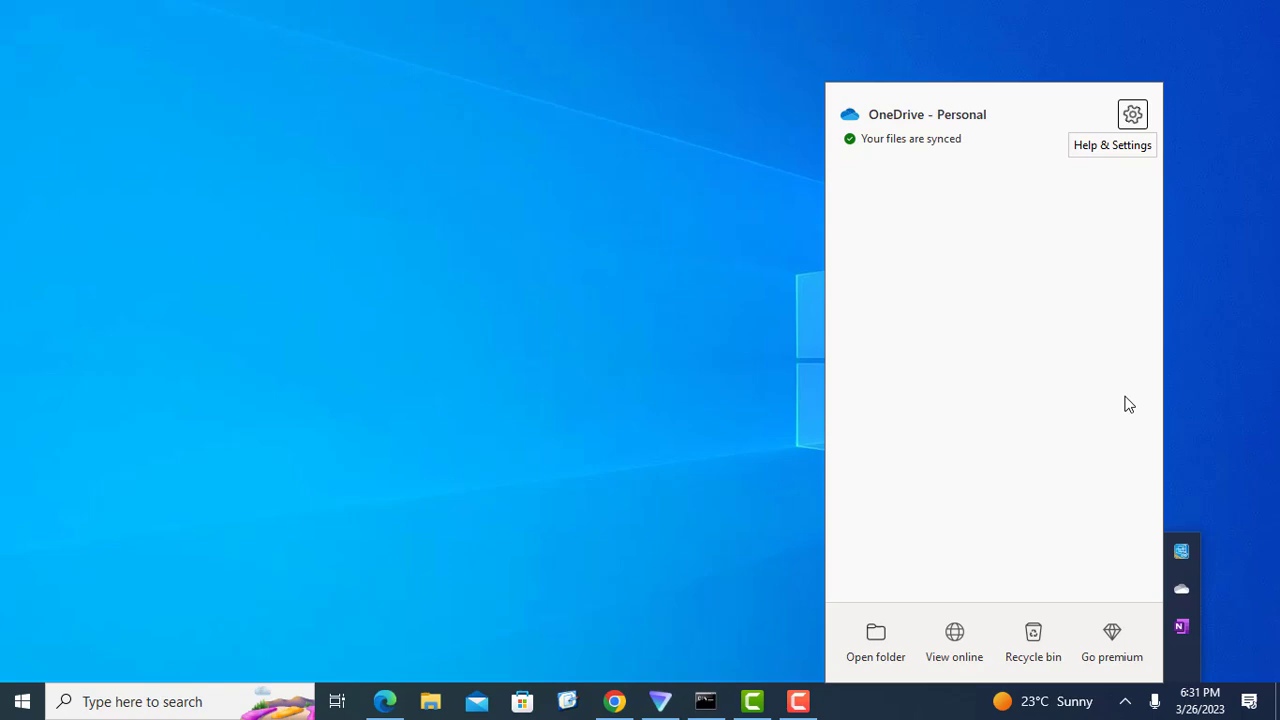
mouse_move(1132, 114)
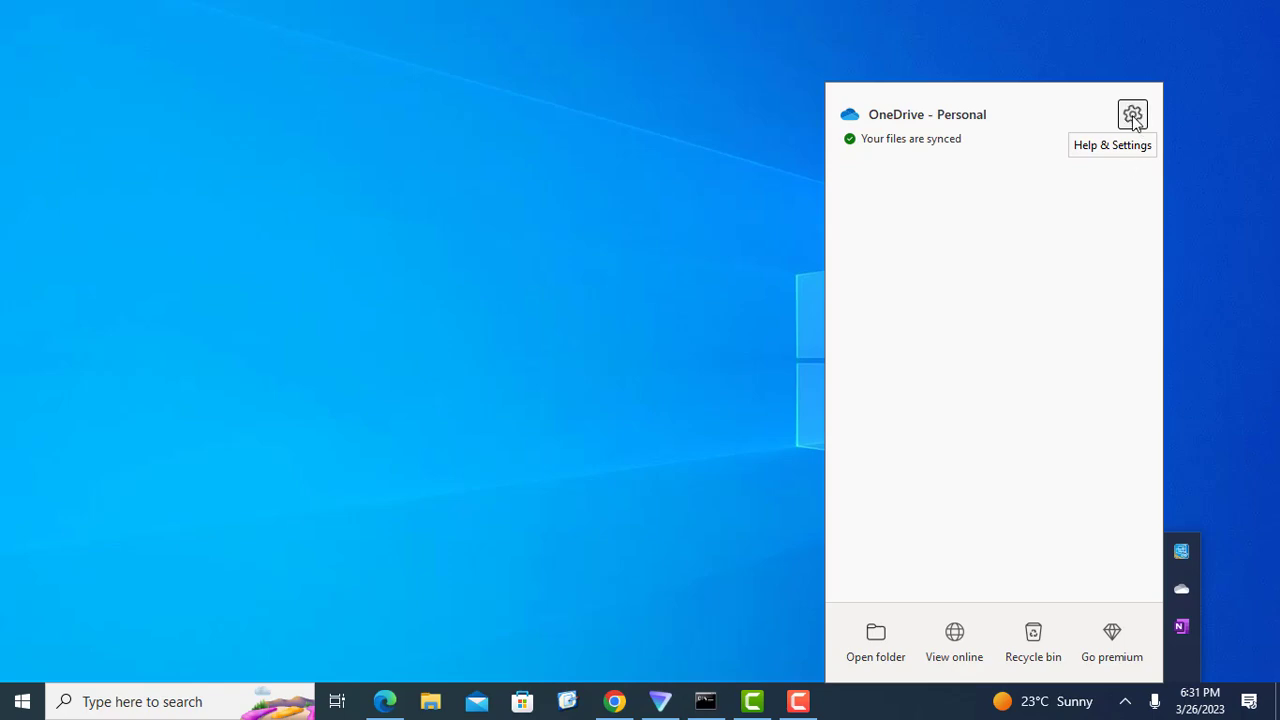
click(1132, 114)
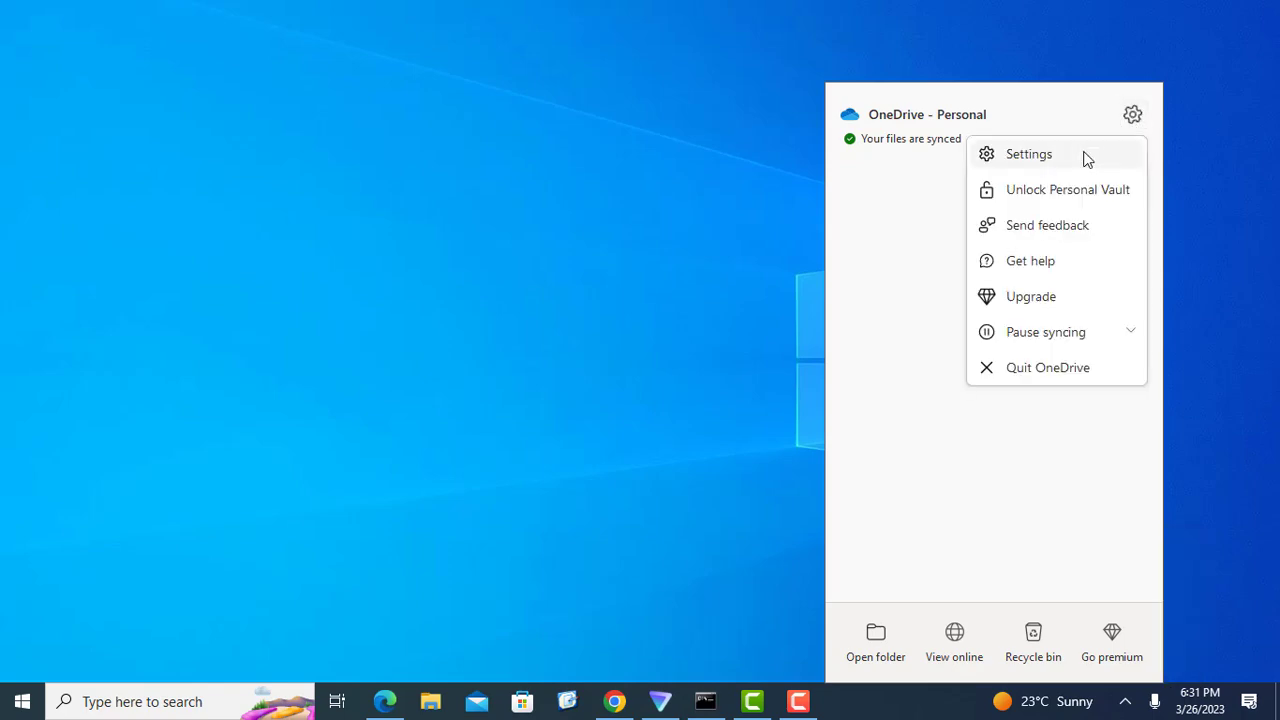
click(1028, 152)
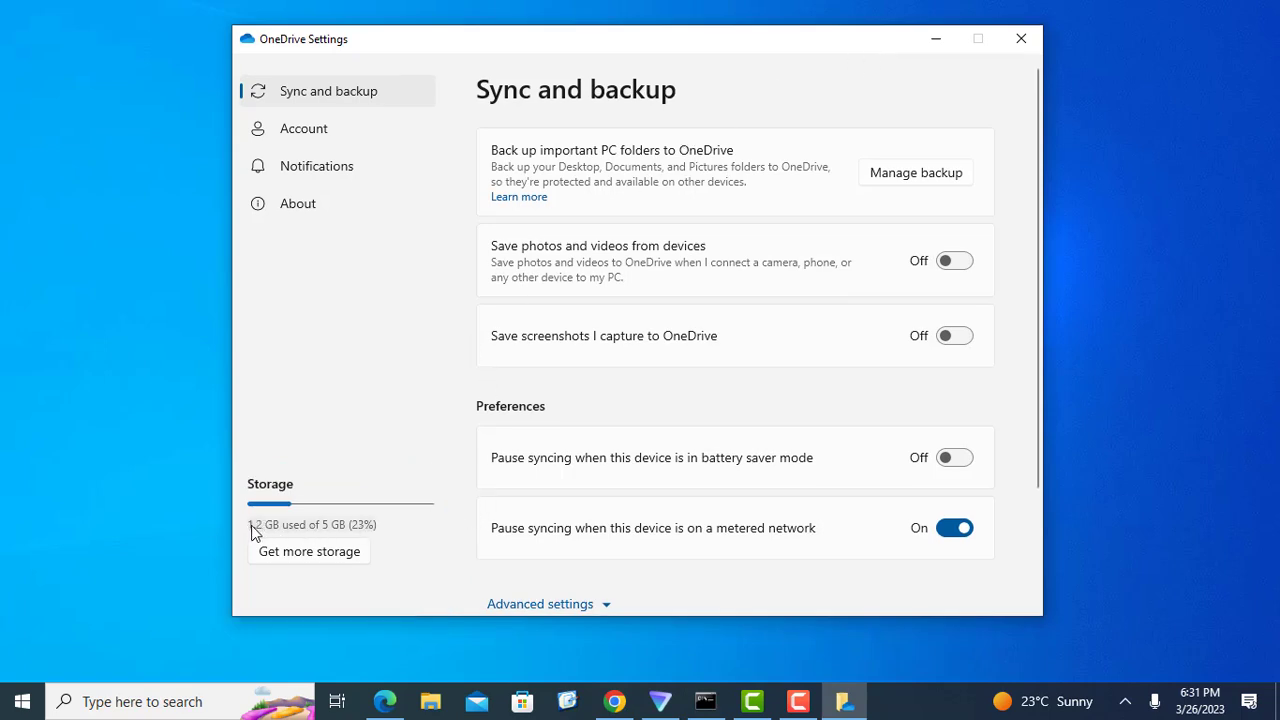
mouse_move(336, 408)
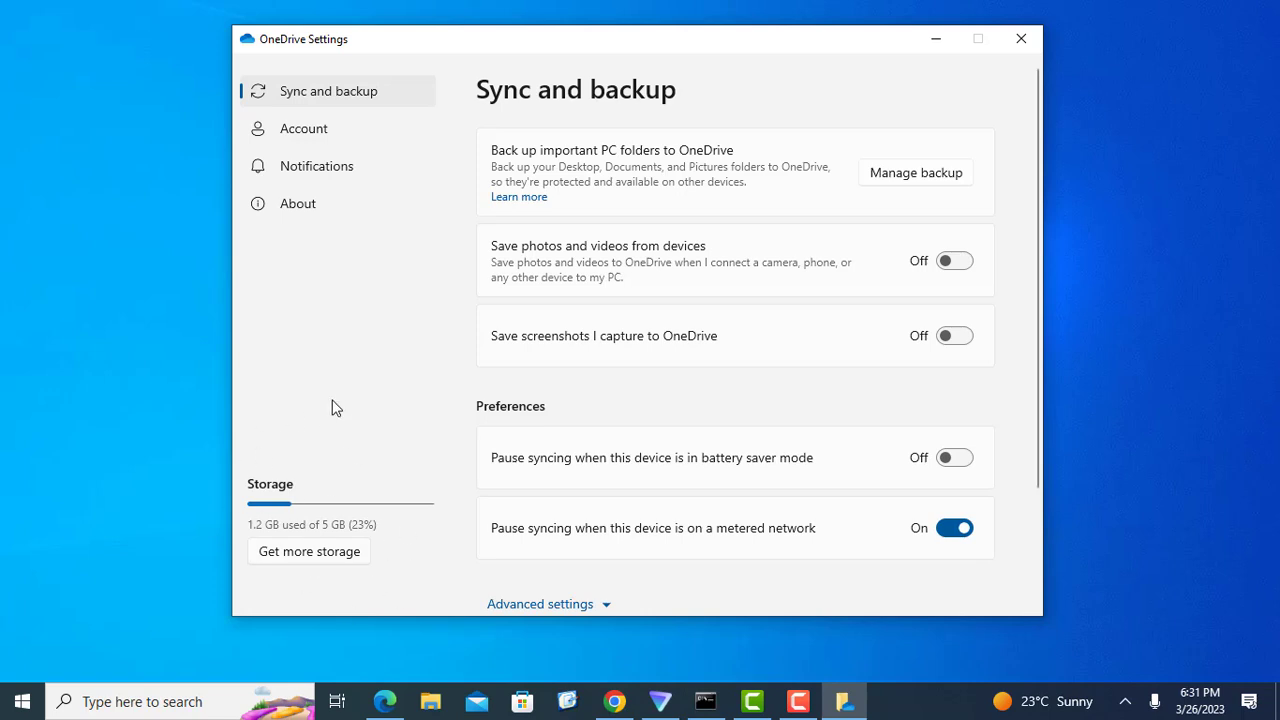
mouse_move(332, 492)
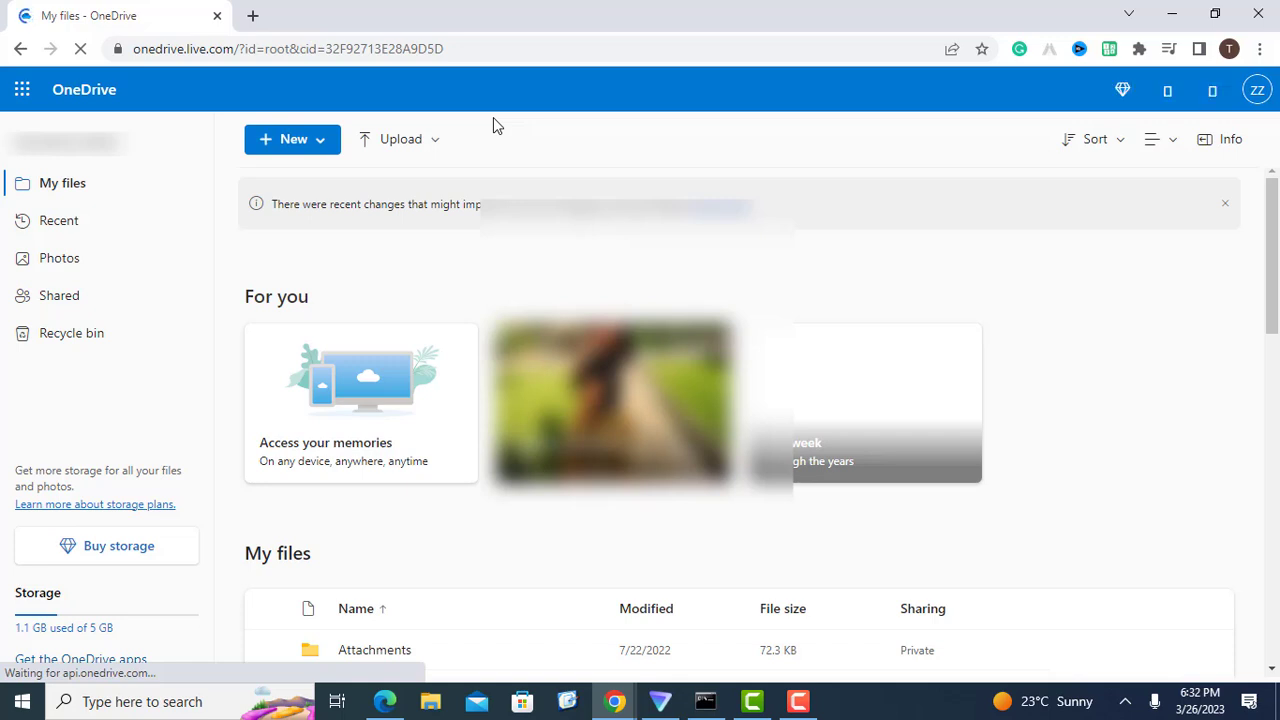
scroll(down, 3)
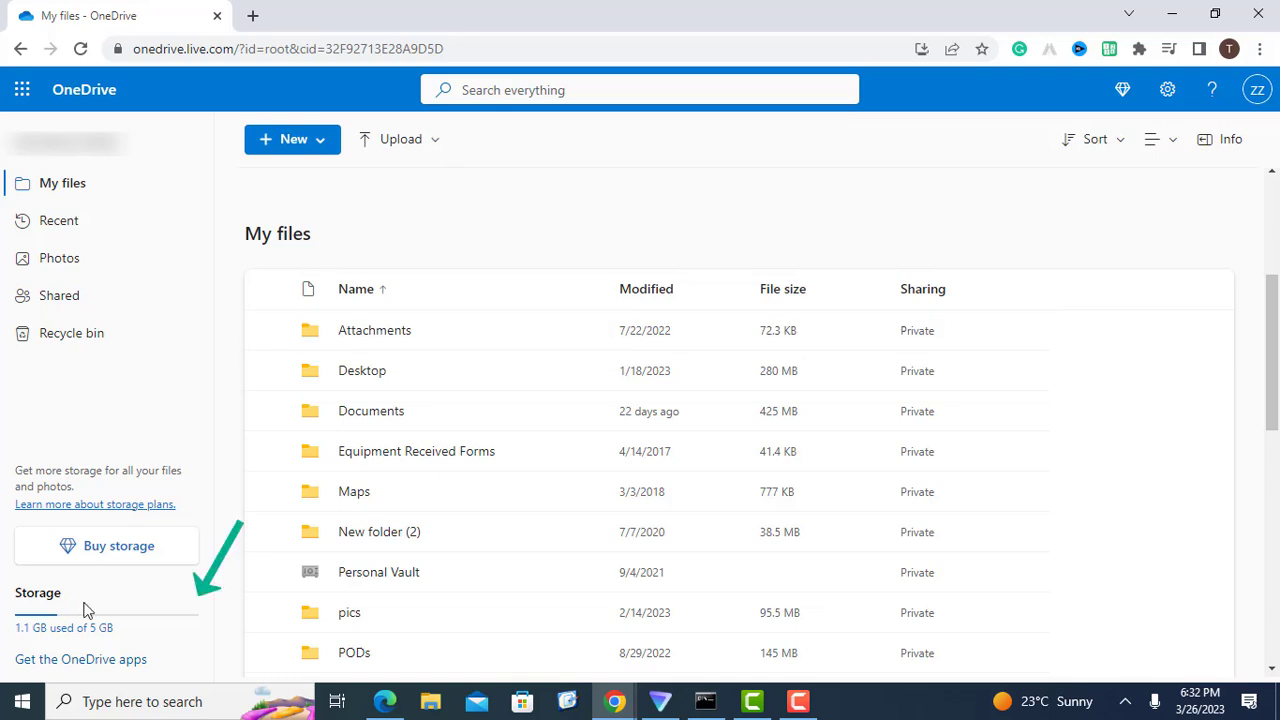
mouse_move(124, 618)
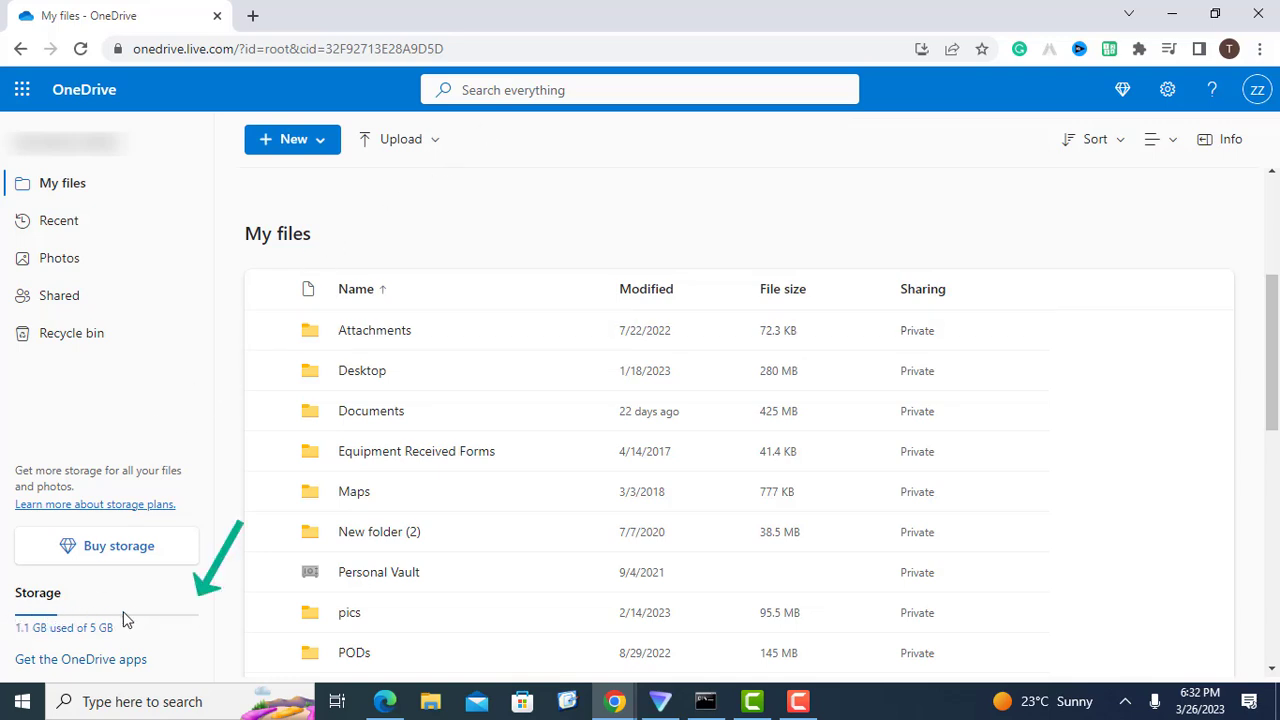